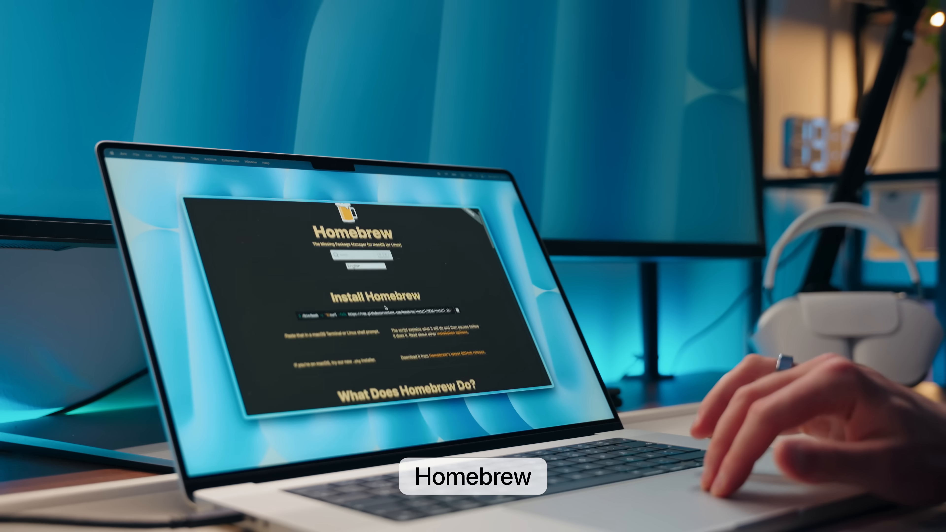
Step: Scroll through the Homebrew install page and the warp.dev site
scroll(down, 3)
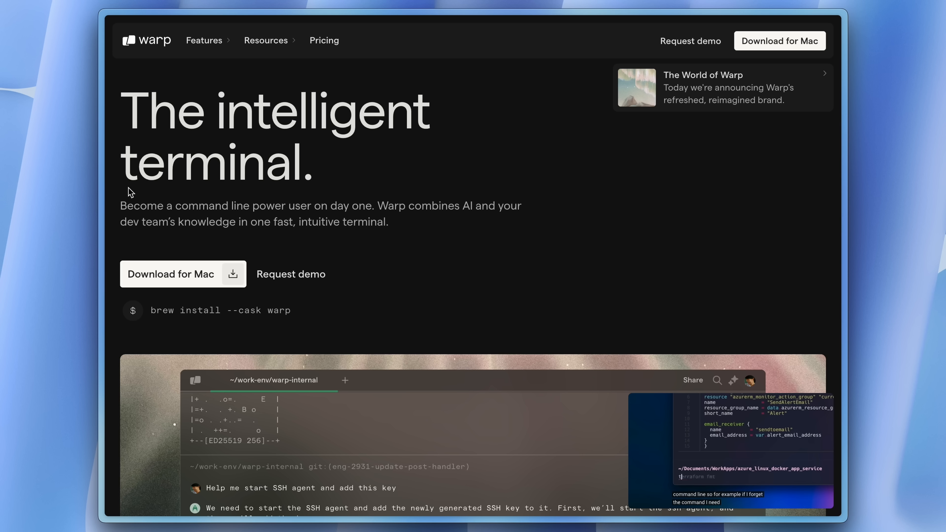
scroll(down, 3)
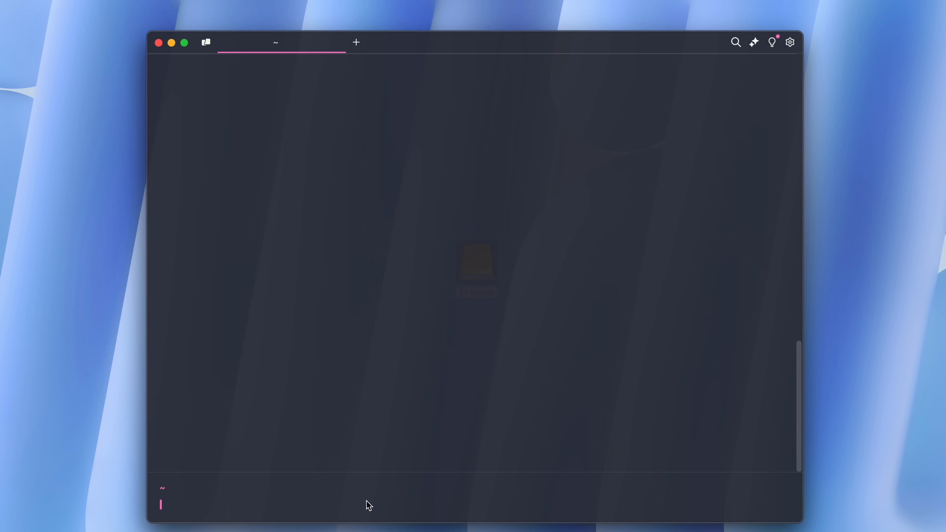
Step: Run cd Desktop/ and clear, then set Warp's window opacity to 70 under the Pink City theme
text(cd Desktop/)
text(ls)
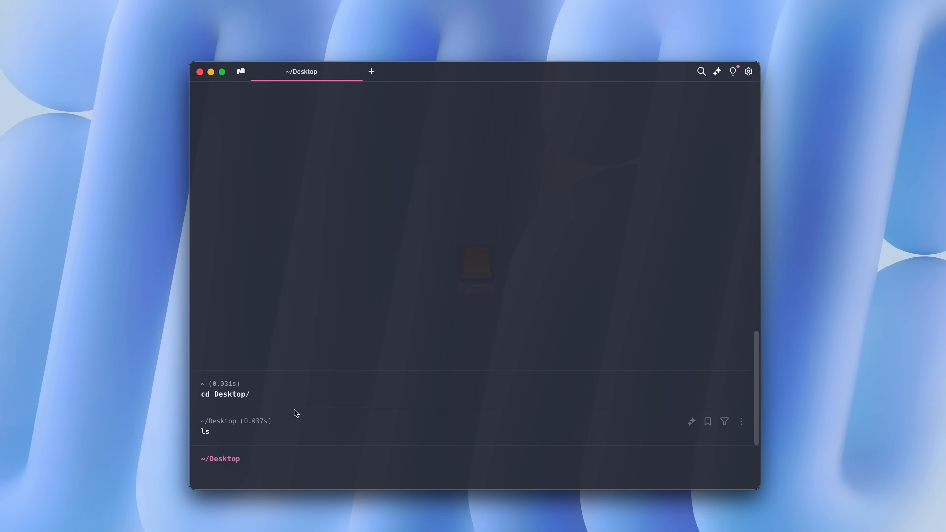
text(clear)
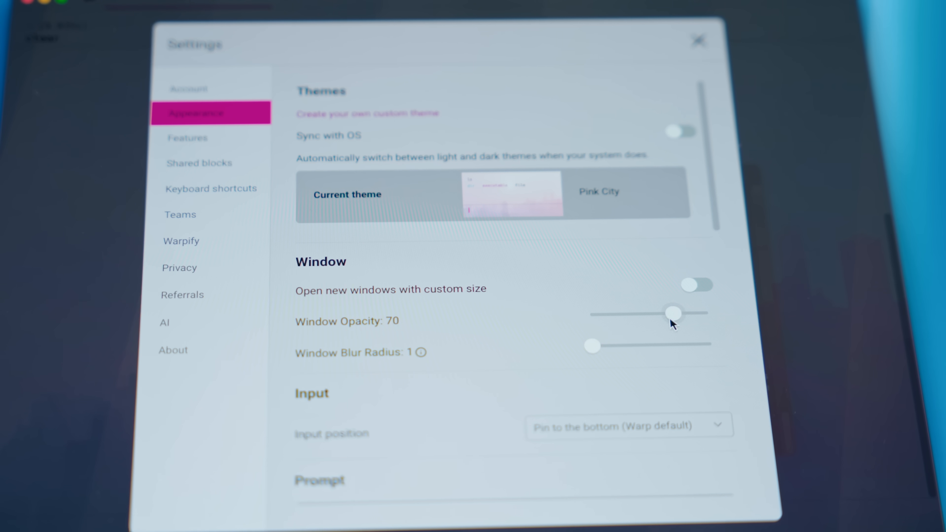
drag(671, 312, 698, 311)
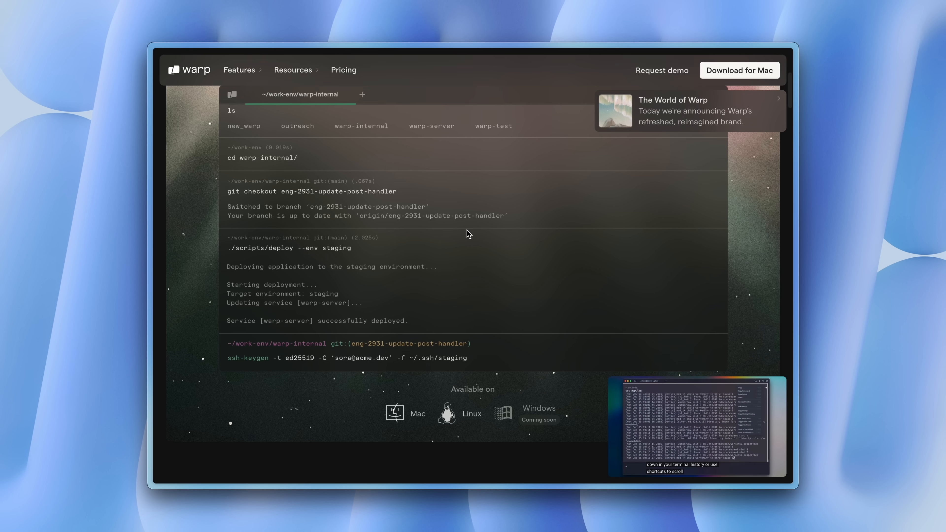
Step: Scroll down the Warp site before heading to GitHub's SSH key settings
scroll(down, 3)
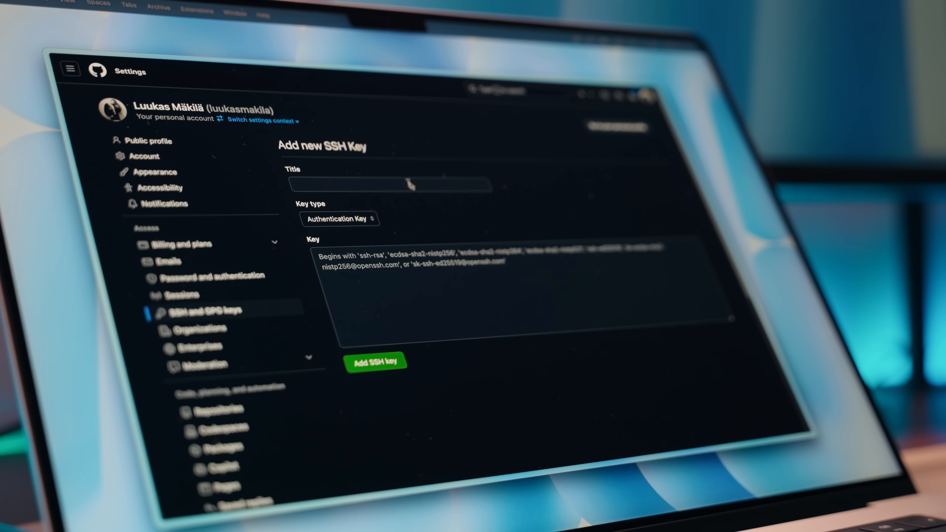
Step: Start the new SSH key's title with 'M' in GitHub's Add SSH key form
text(M)
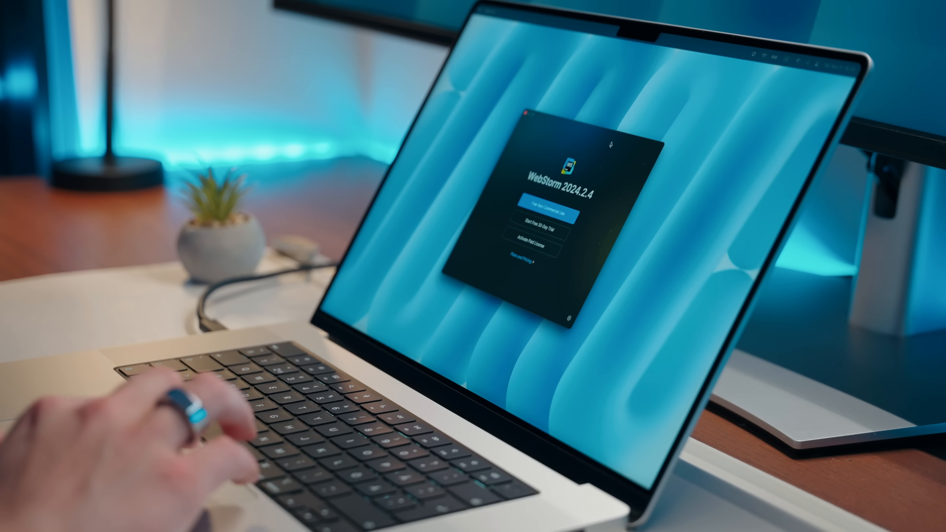
Step: Choose the free 'For Non-Commercial Use' licence in WebStorm's licensing dialog
click(542, 213)
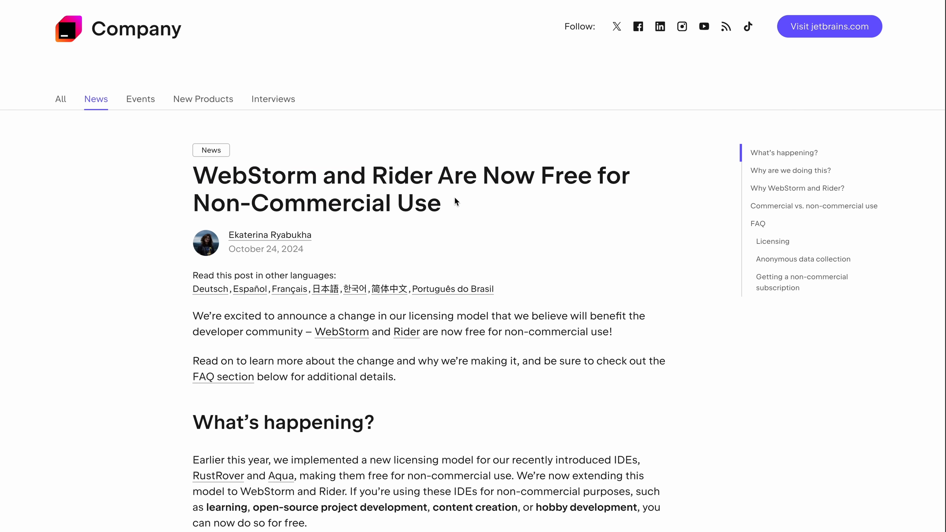
Step: Scroll through JetBrains' post announcing WebStorm is free for non-commercial use
scroll(down, 3)
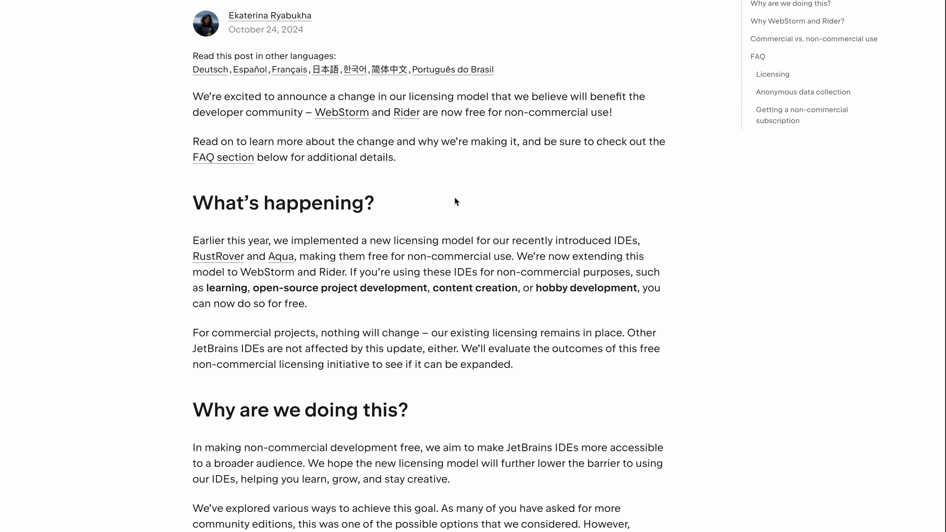
scroll(down, 3)
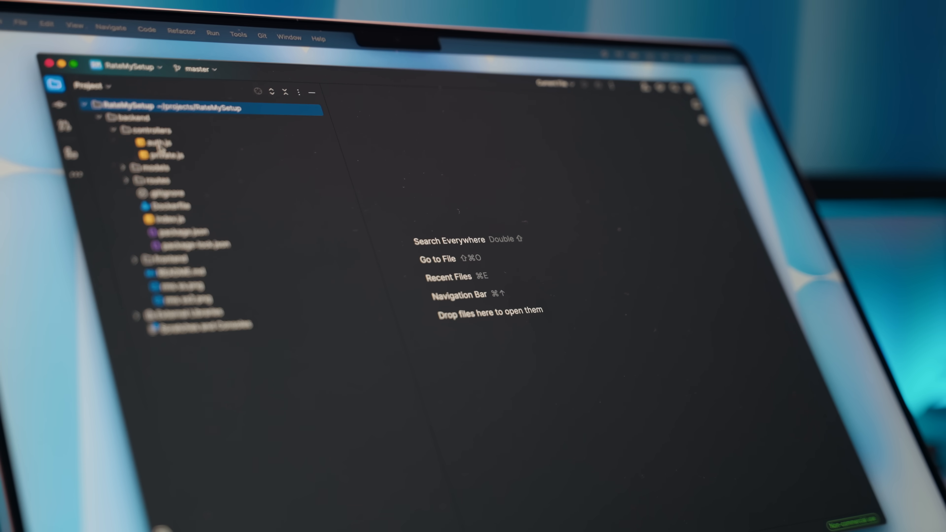
Step: Open auth.js from backend/controllers in the editor and scroll through it
double_click(157, 142)
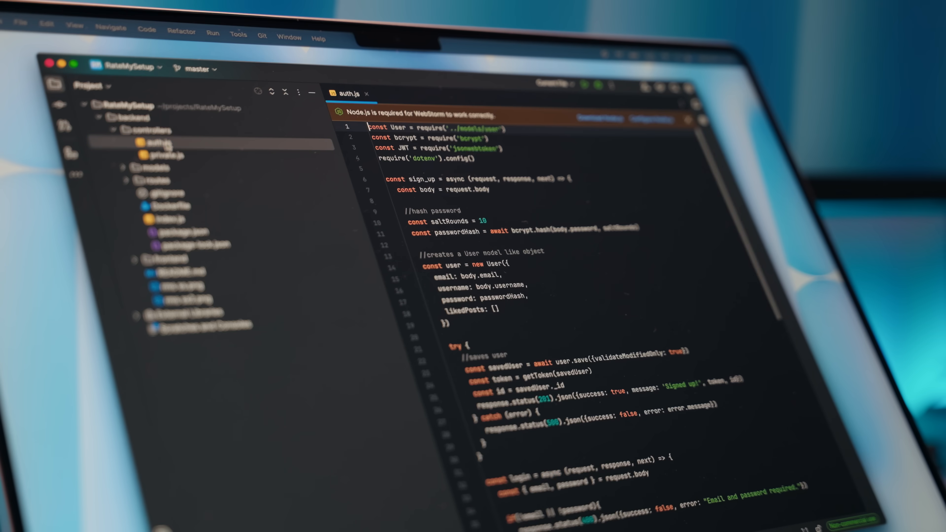
scroll(down, 3)
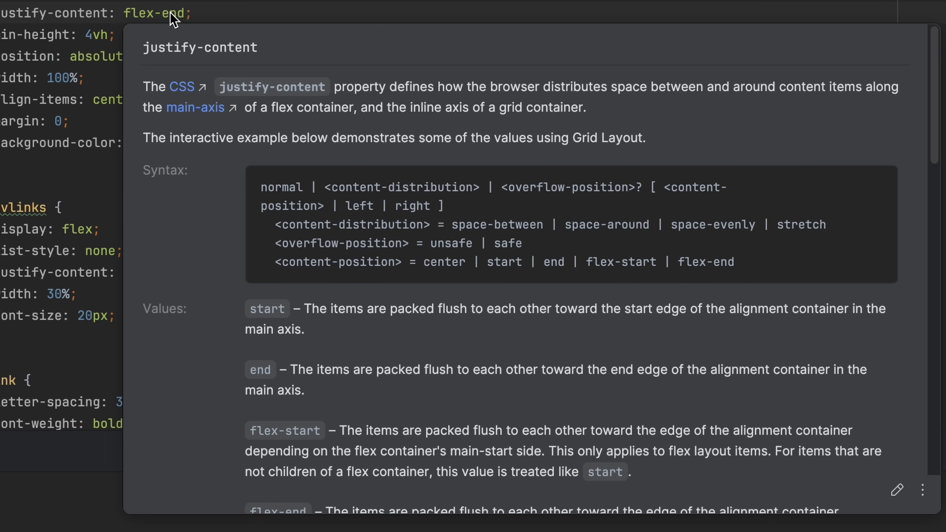
mouse_move(265, 59)
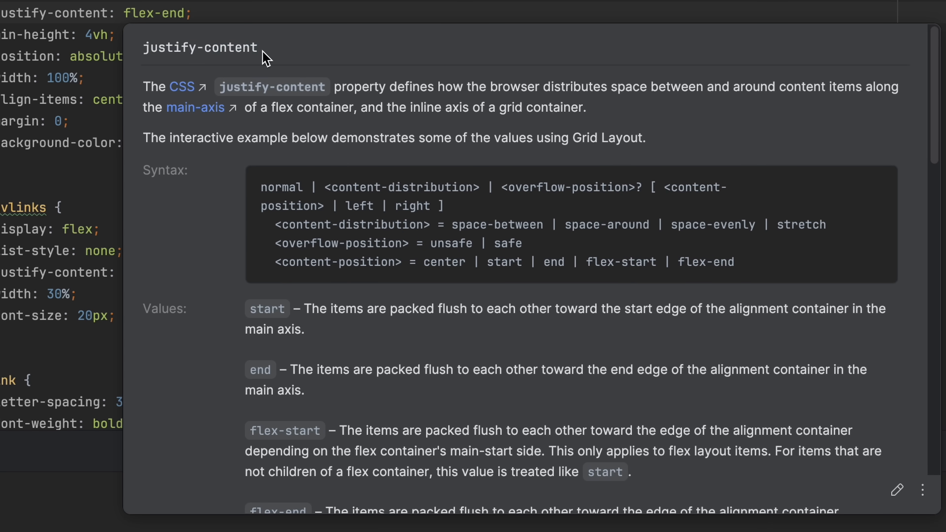
Step: Scroll through the quick documentation for the CSS justify-content property
scroll(down, 3)
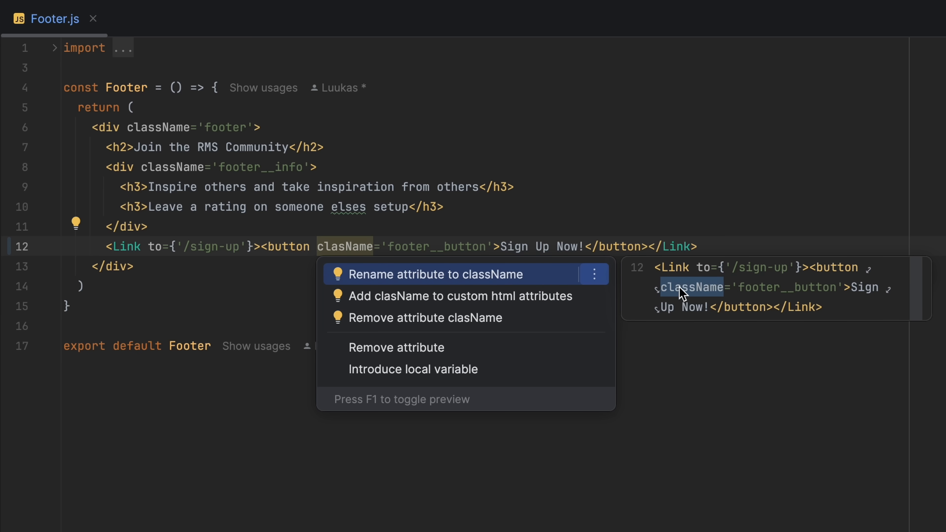
Step: Apply the 'Rename attribute to className' fix to the footer button's clasName
click(436, 274)
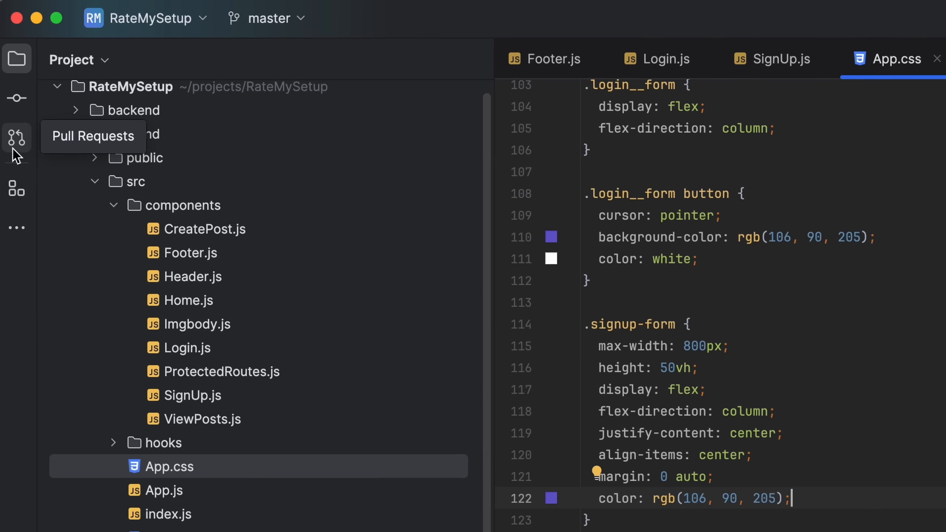
Step: Show the More tool windows list with Bookmarks, Find, Run, Debug and TODO
click(17, 232)
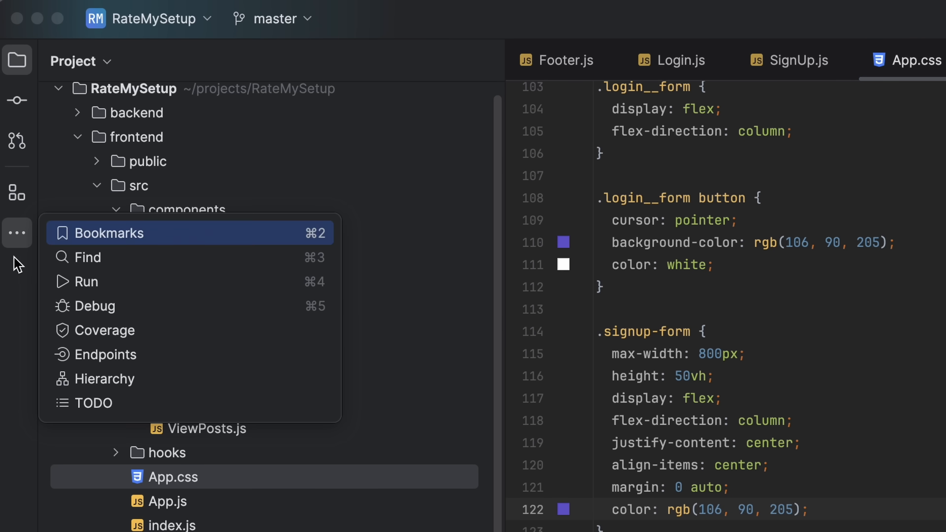
mouse_move(115, 282)
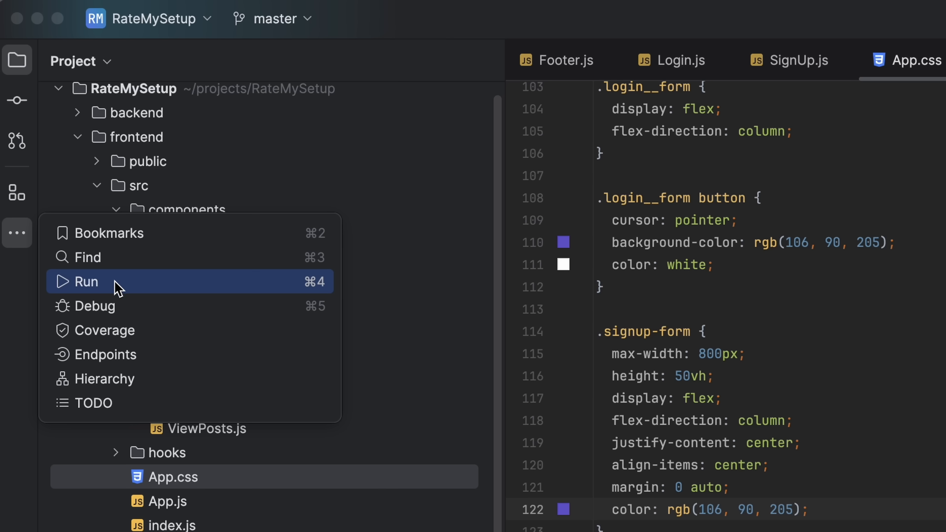
mouse_move(108, 354)
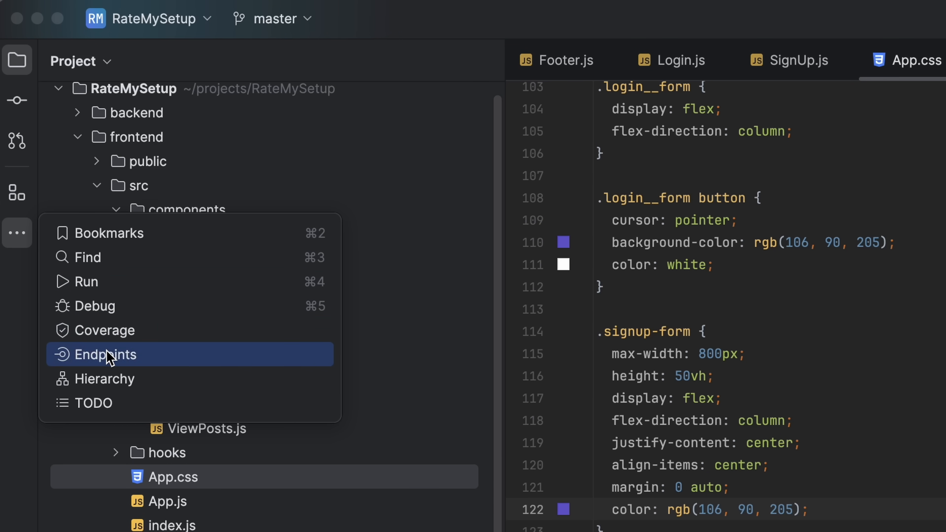